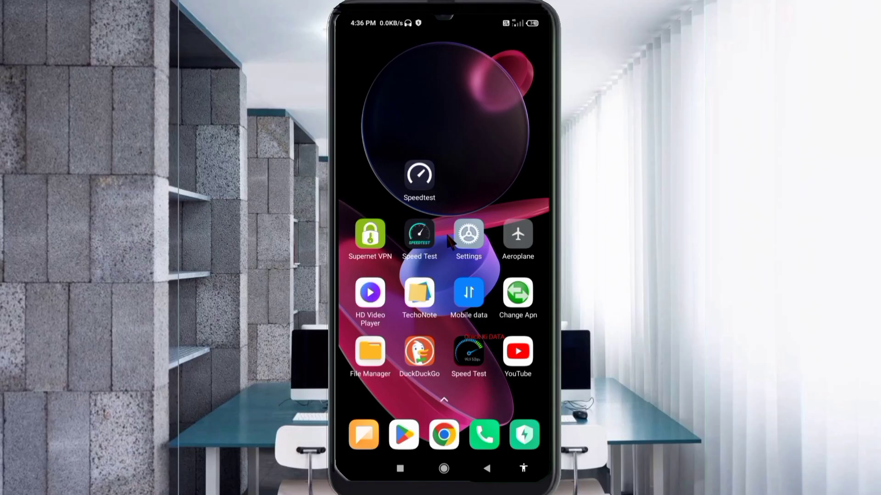
- Go from the home screen through Settings and SIM cards & mobile networks to the Jio SIM's access point names
click(468, 233)
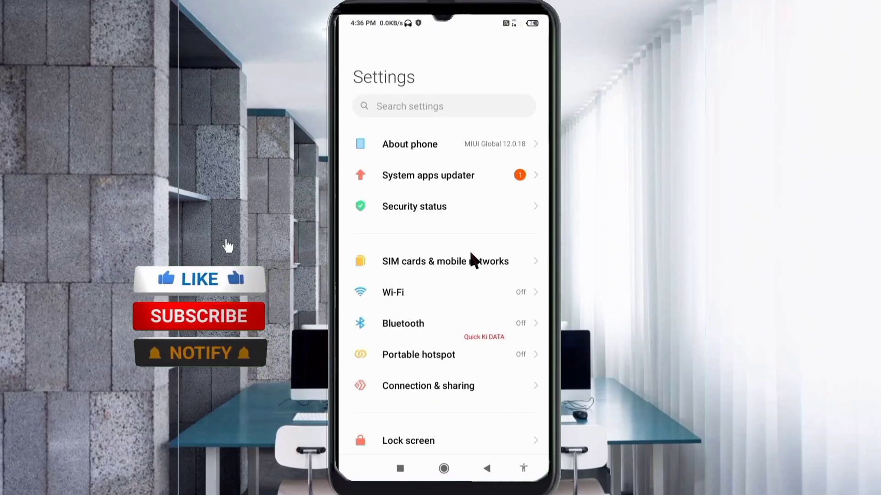
click(199, 280)
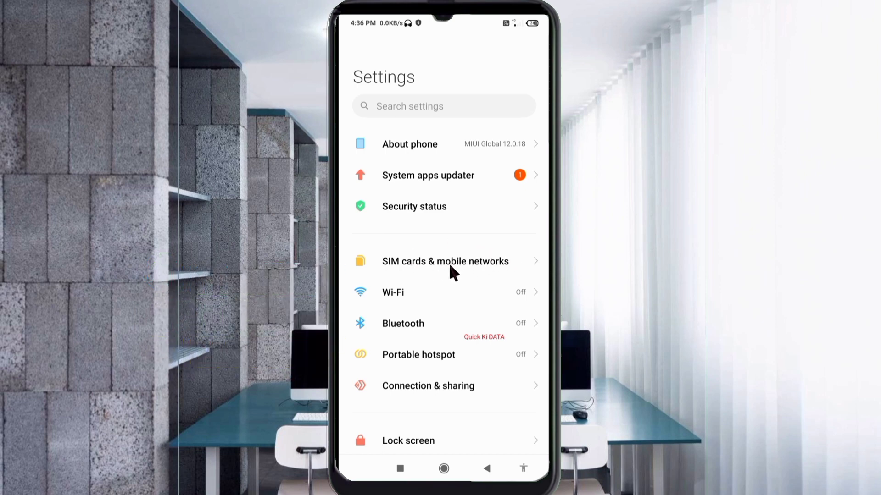
click(445, 261)
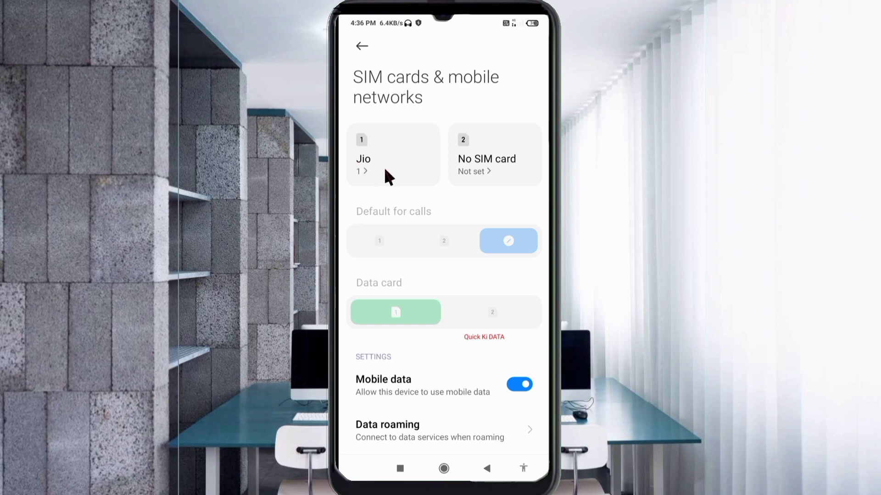
click(392, 155)
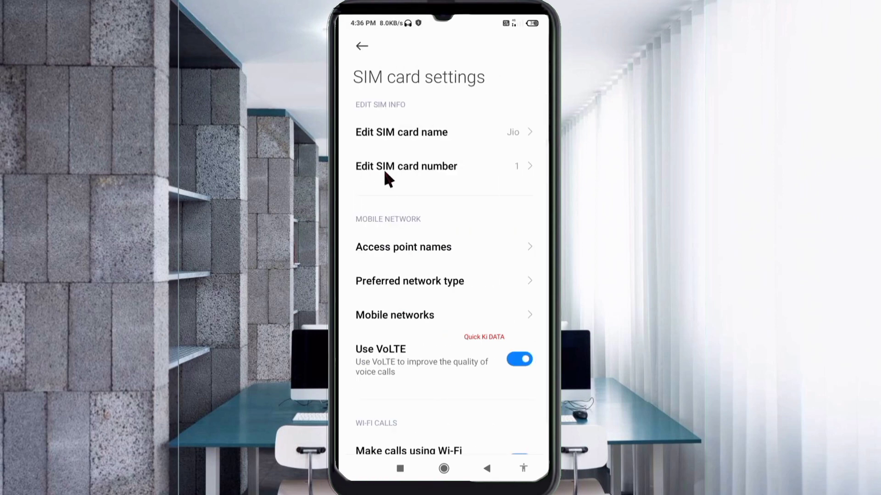
mouse_move(398, 186)
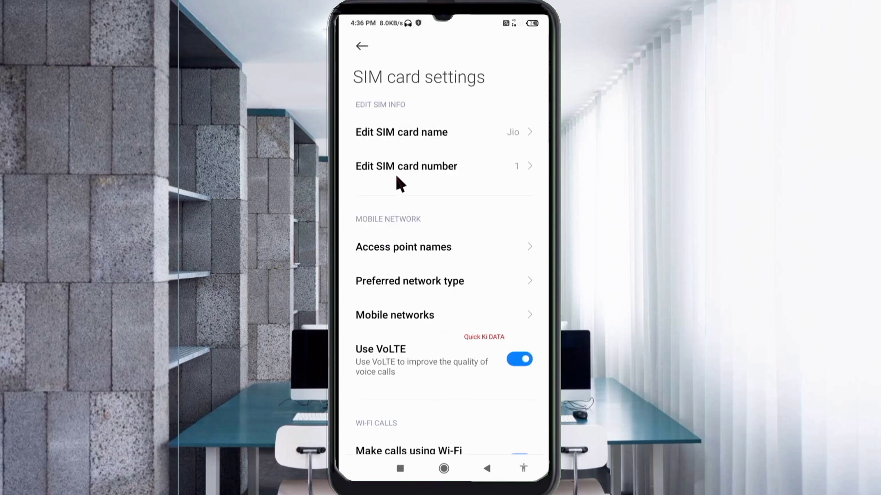
click(403, 247)
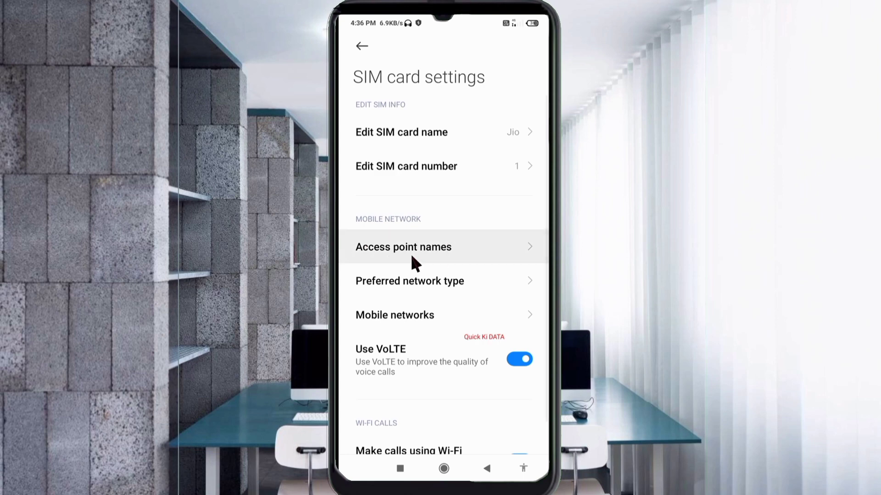
- Create a blank new APN in the Jio SIM's access point list next to jionet Internet
click(402, 247)
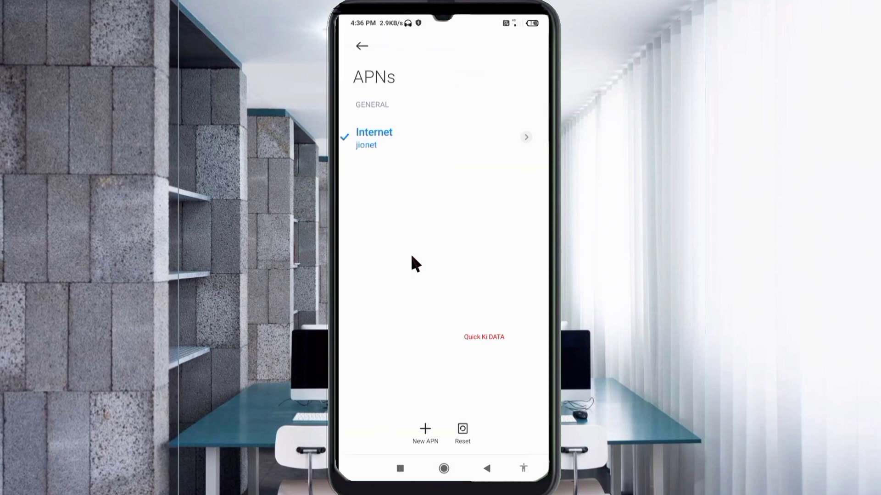
mouse_move(422, 430)
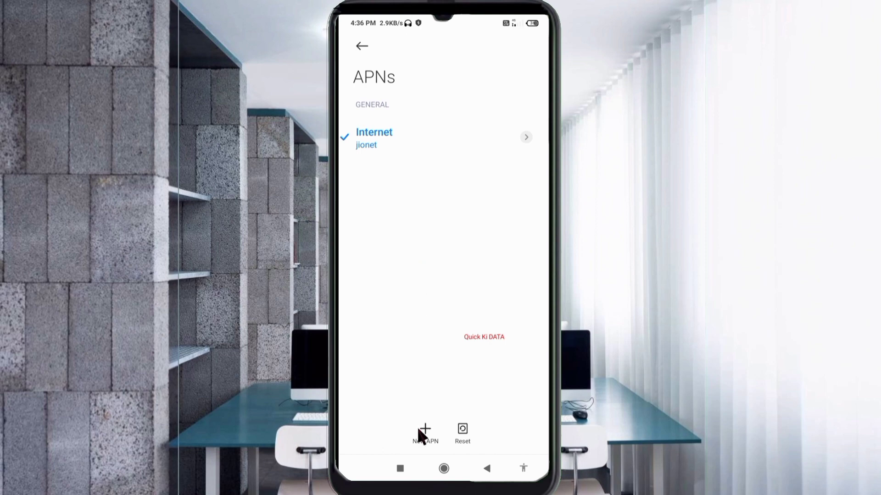
mouse_move(433, 437)
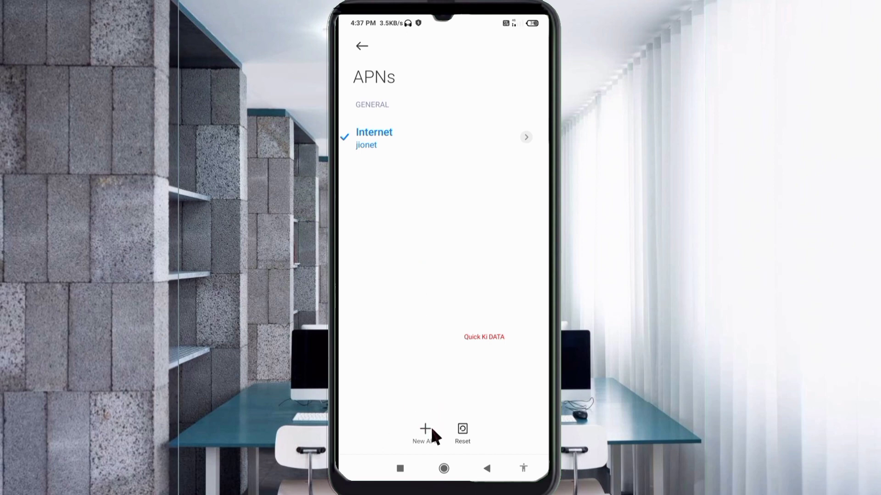
click(425, 430)
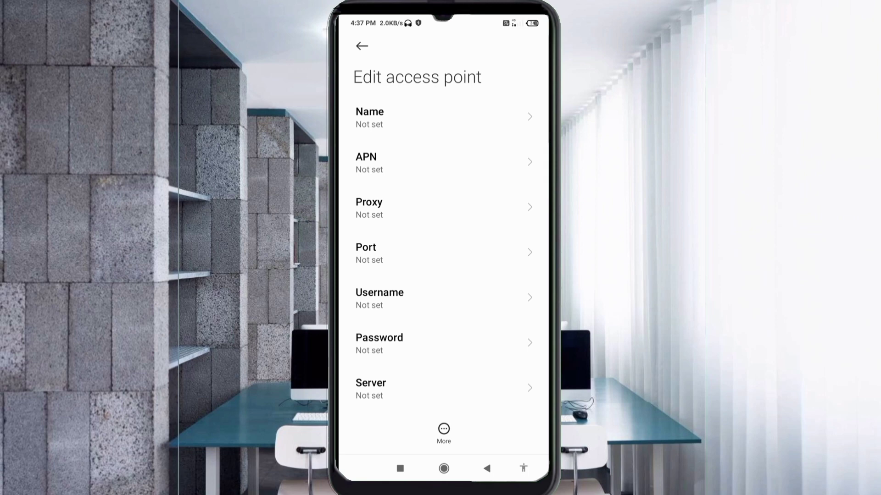
- Set the new access point's Name field to 5ginternet
click(443, 118)
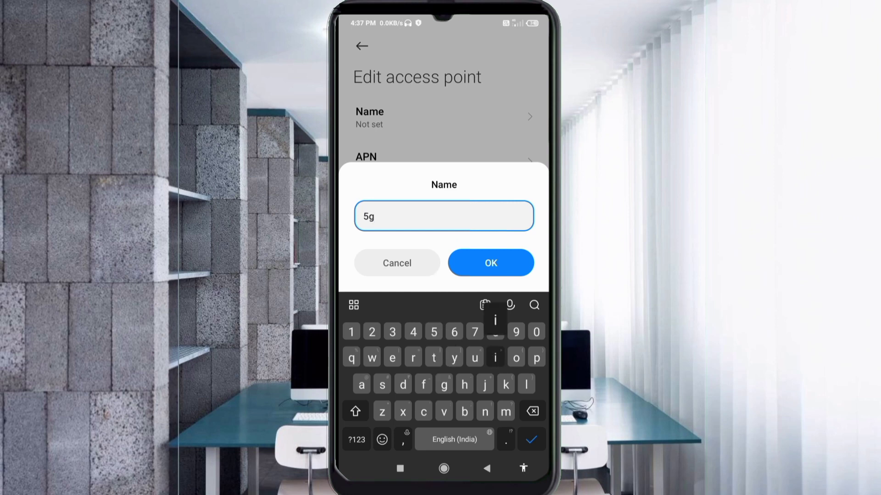
text(inte)
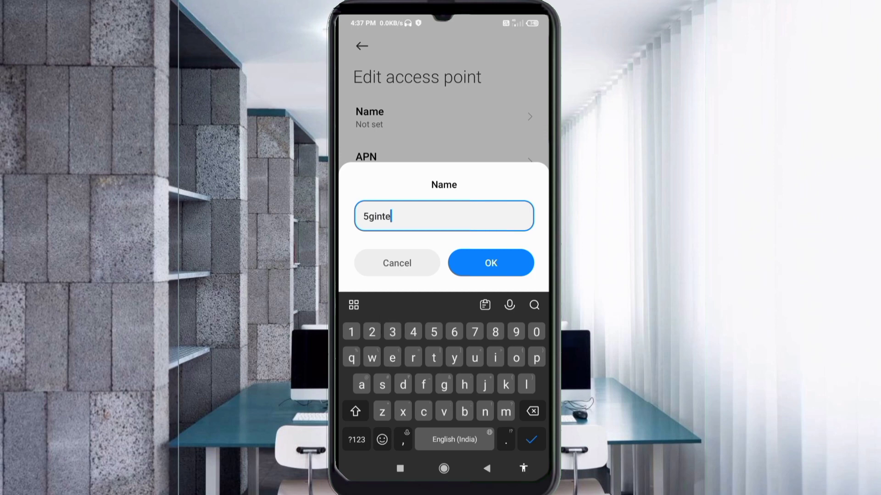
text(rnet)
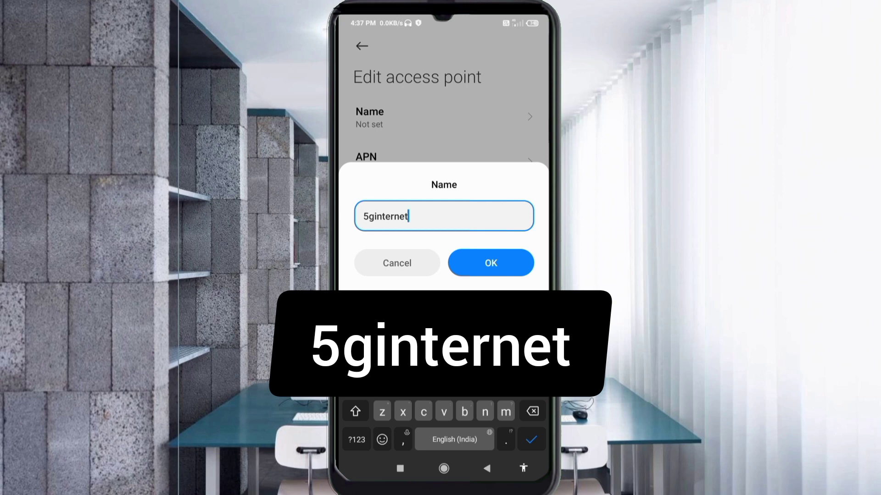
click(489, 262)
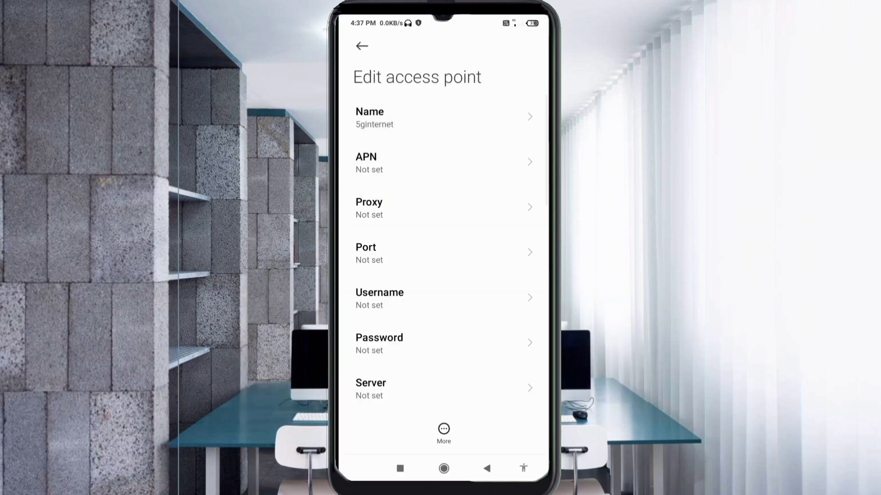
- Set the access point's APN field to 5gbet
click(443, 162)
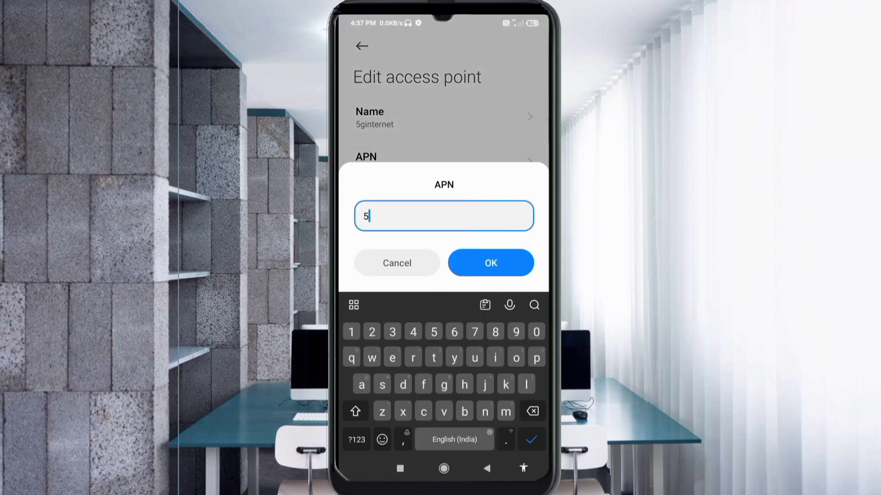
text(gbet)
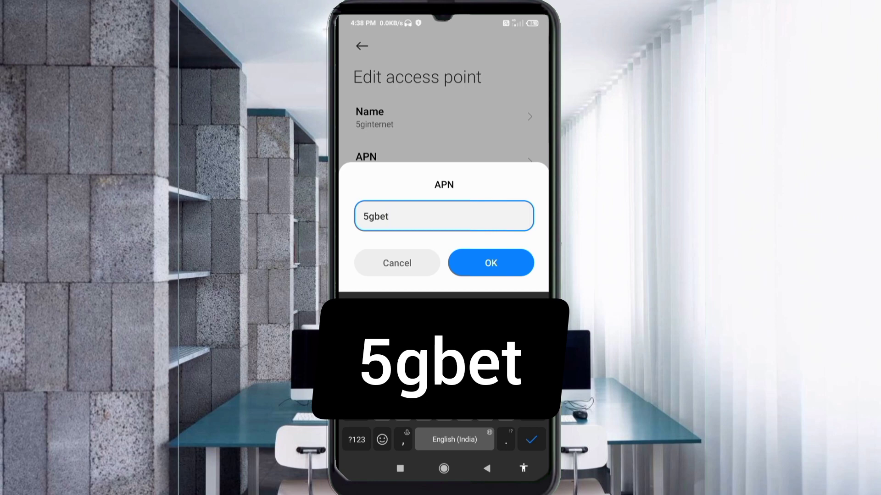
click(490, 262)
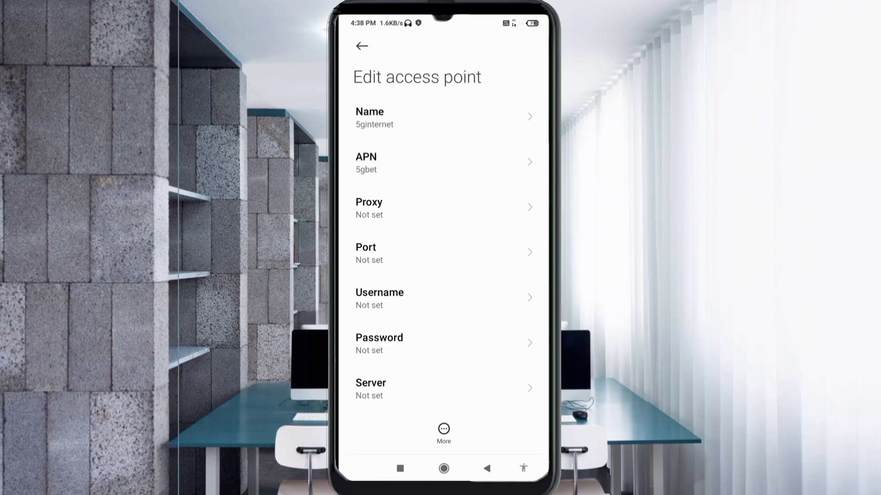
- Set the access point's Username field to 5gtesting@23
click(443, 298)
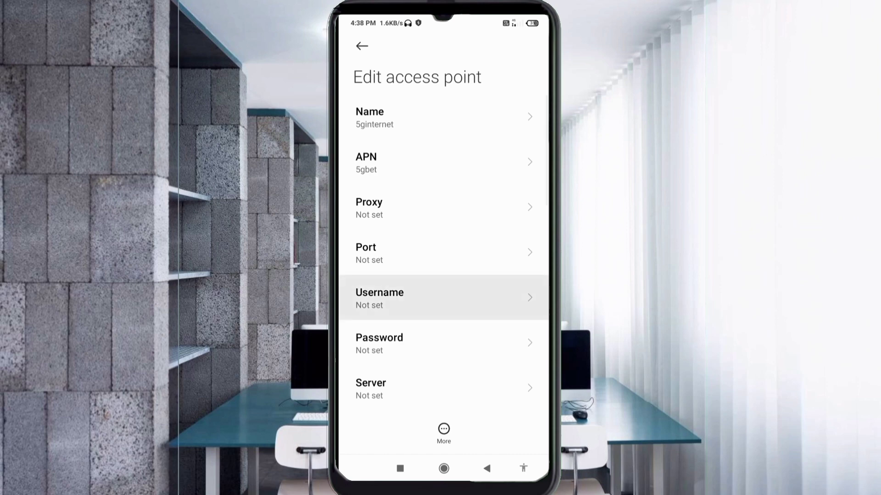
click(443, 298)
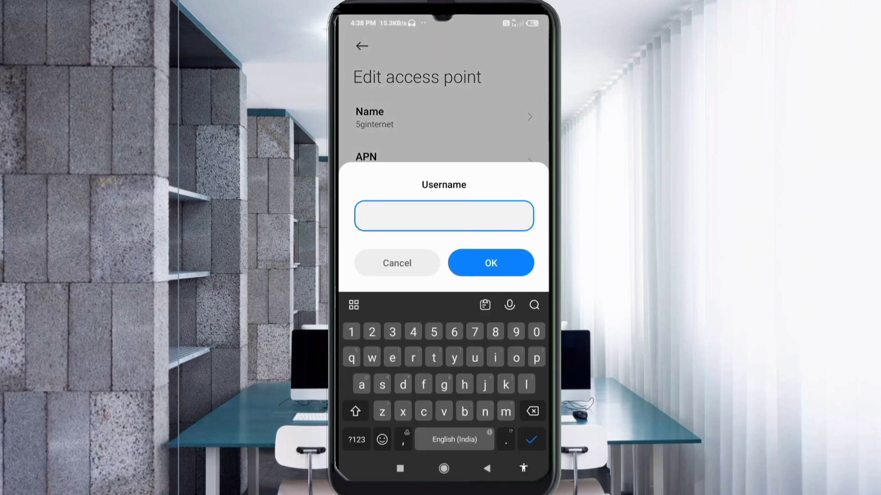
text(5)
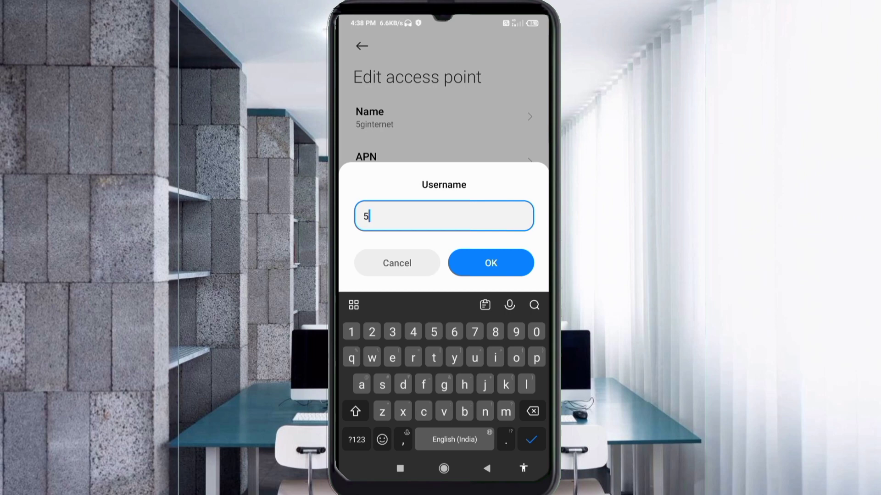
text(gtesti)
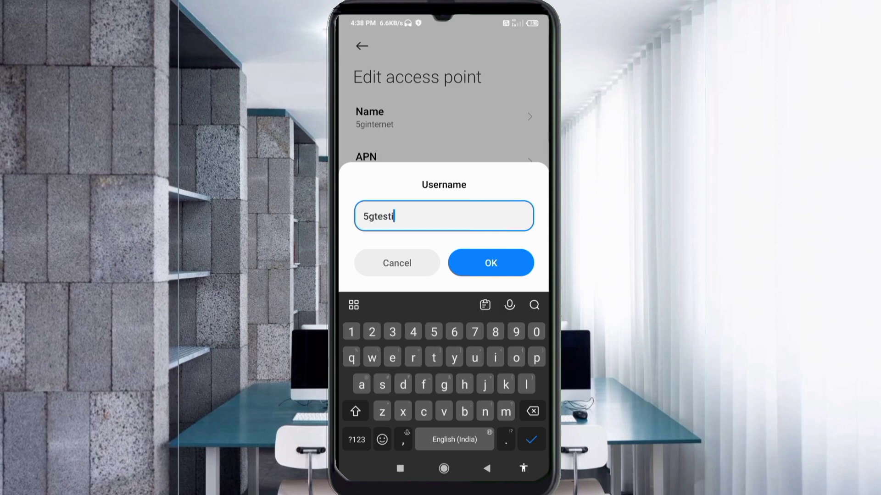
text(ng)
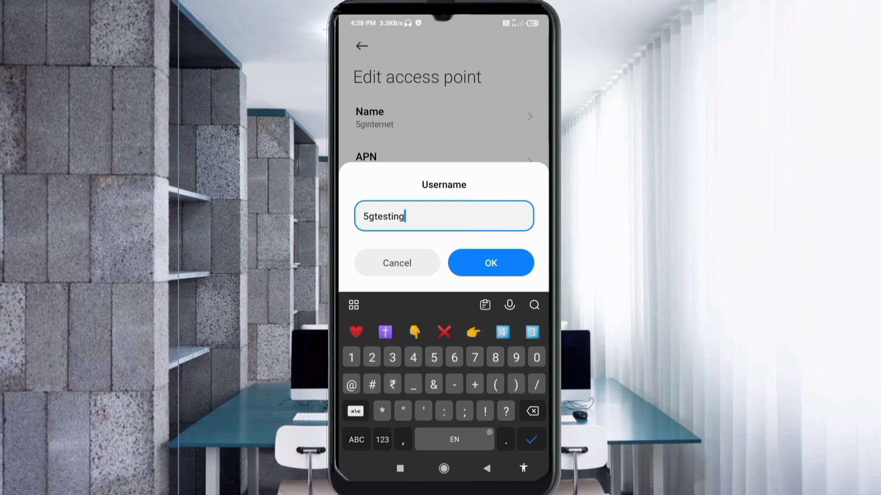
text(@23)
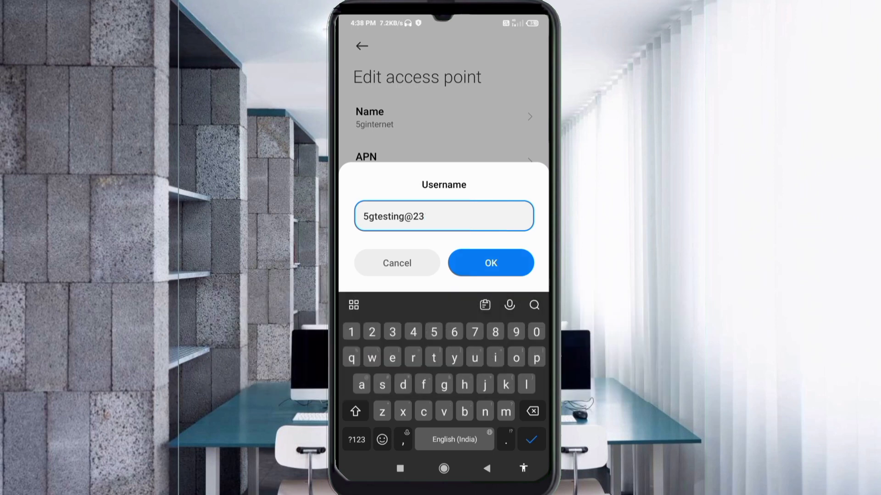
click(489, 263)
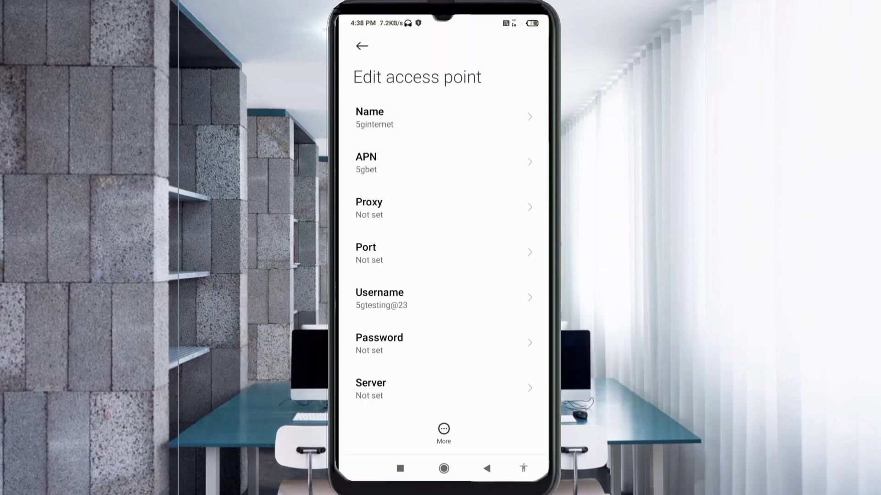
scroll(down, 3)
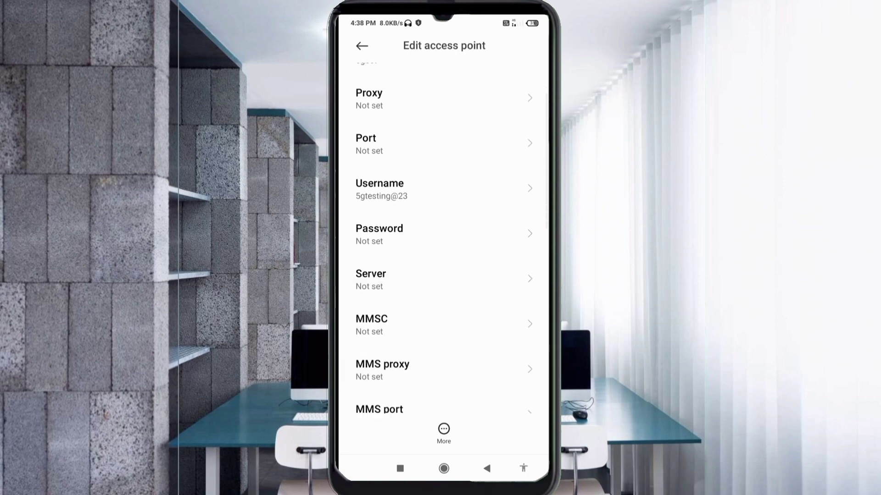
scroll(down, 3)
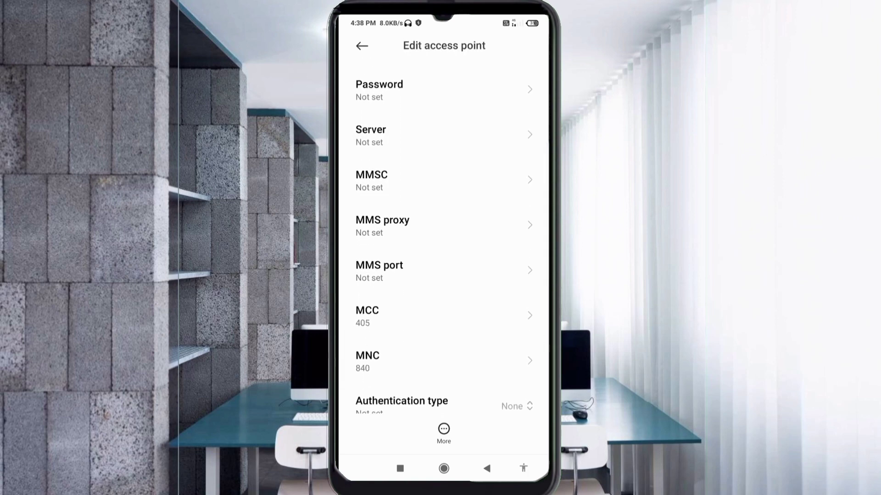
click(443, 135)
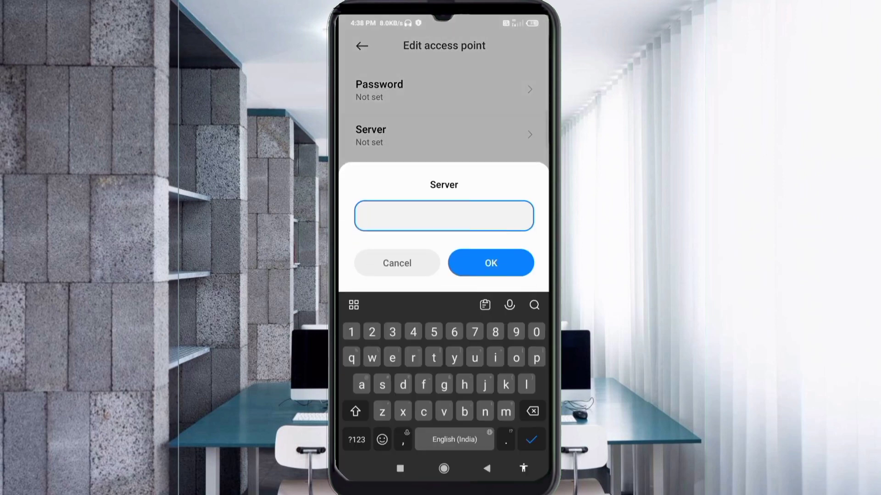
text(www.google.co)
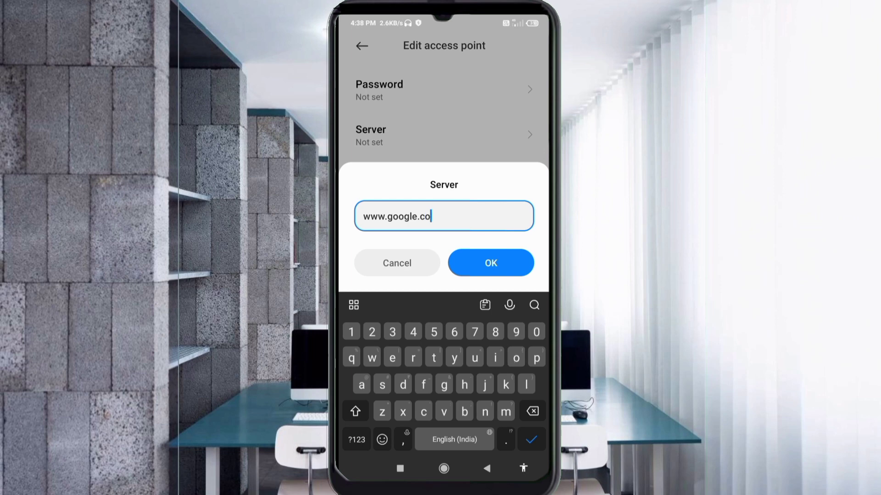
text(m)
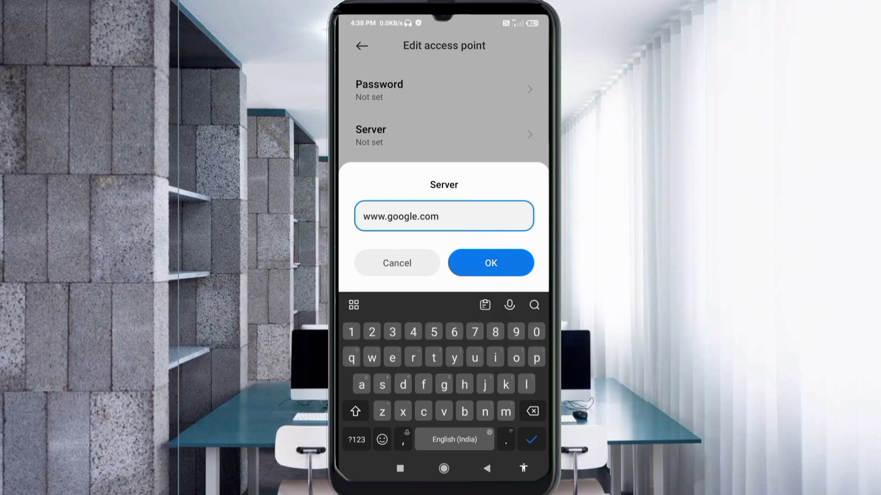
click(489, 263)
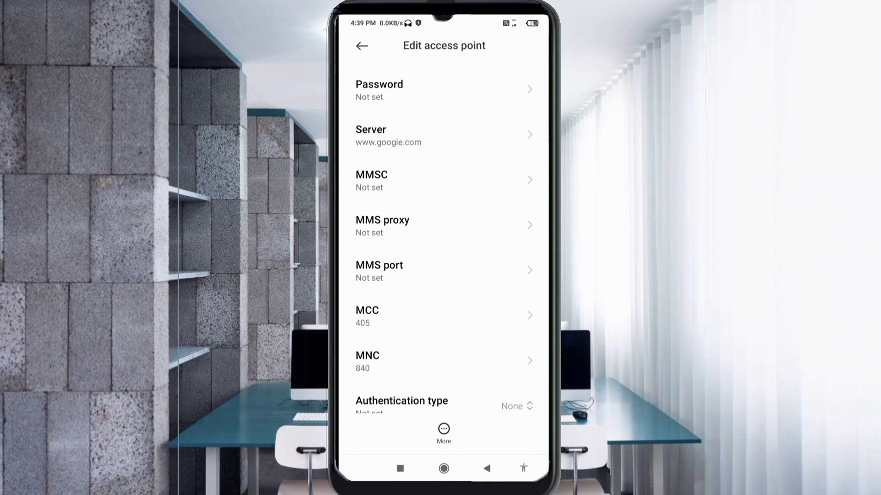
- Choose PAP or CHAP authentication and enter 'default' as the APN type
scroll(down, 3)
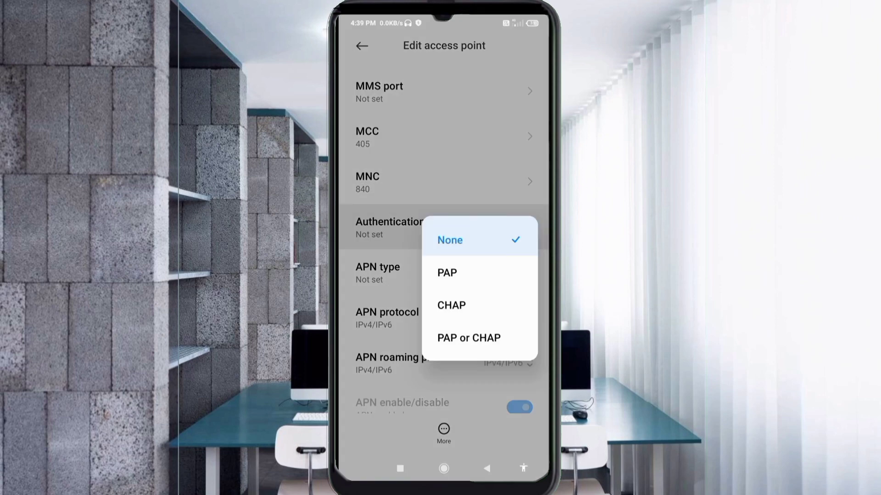
click(468, 337)
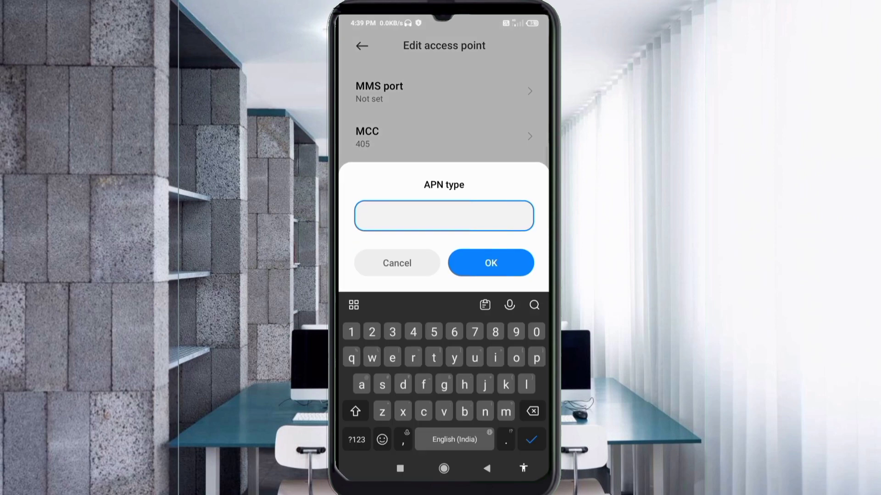
text(defaul)
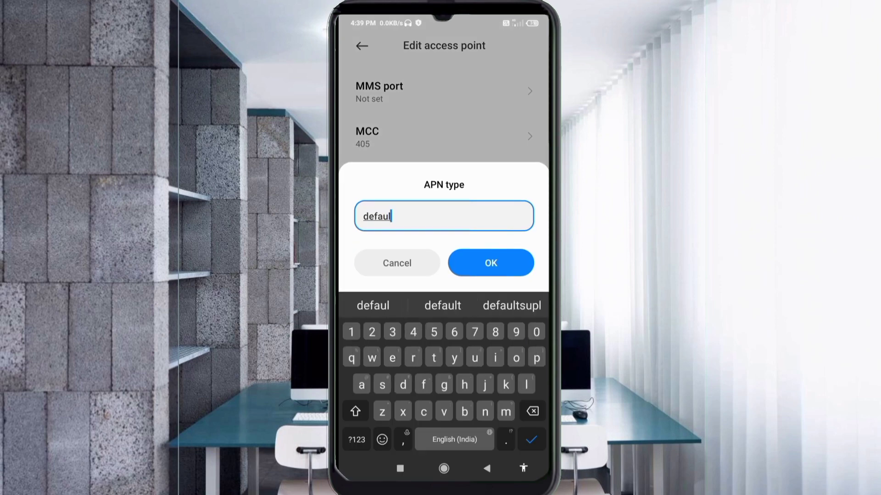
text(t)
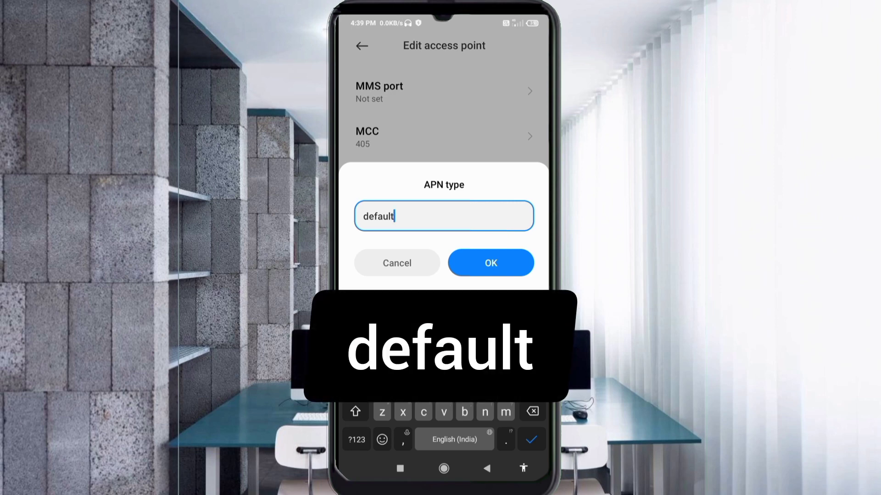
click(489, 262)
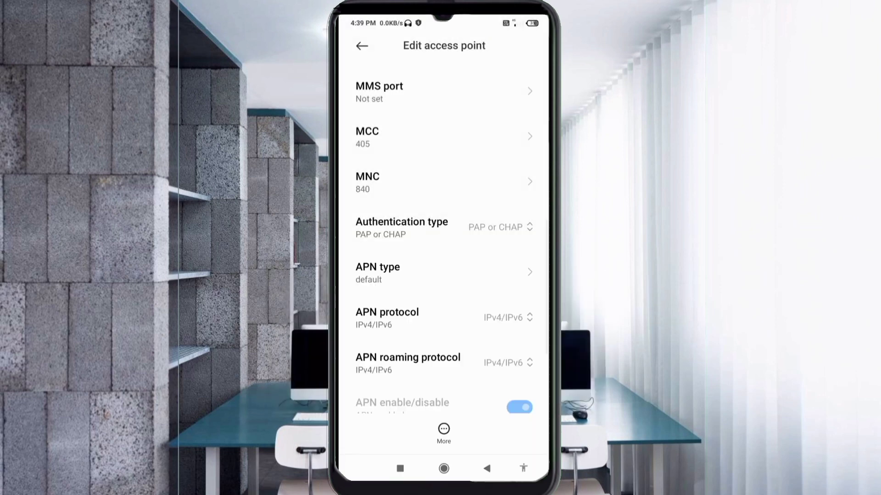
- Keep IPv4/IPv6 for both the APN protocol and the APN roaming protocol
scroll(down, 3)
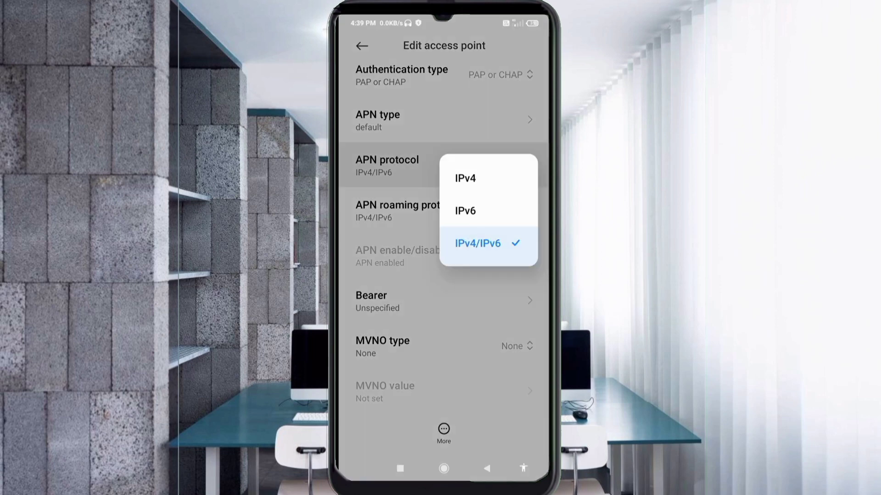
click(478, 243)
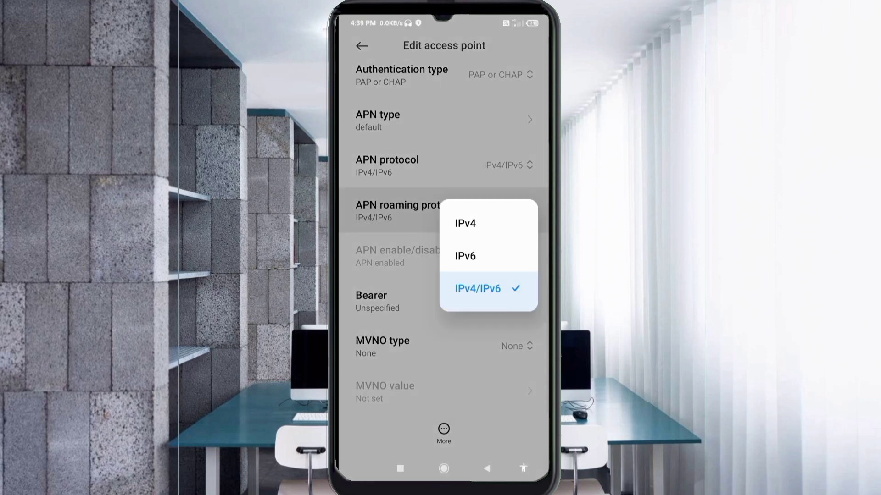
click(477, 288)
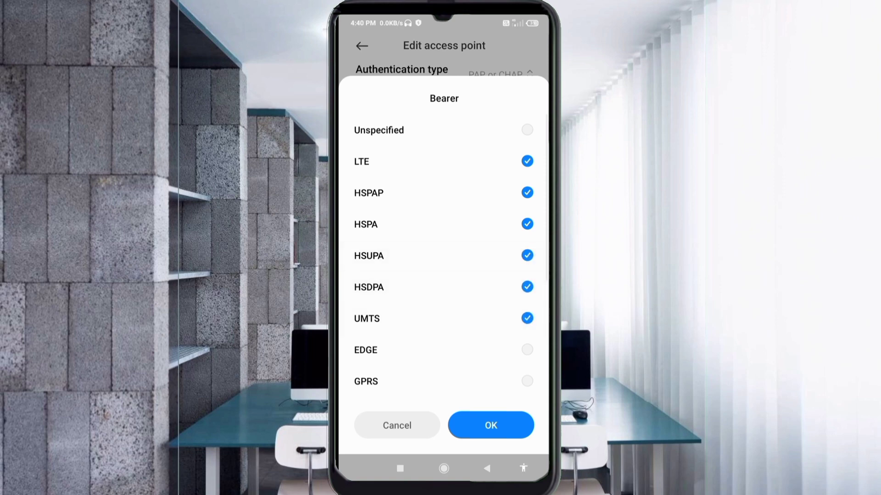
- Tick EDGE, EVDO_B, EVDO_A, EVDO_0, 1xRTT, IS95B and IS95A so every bearer is allowed, and confirm
click(527, 349)
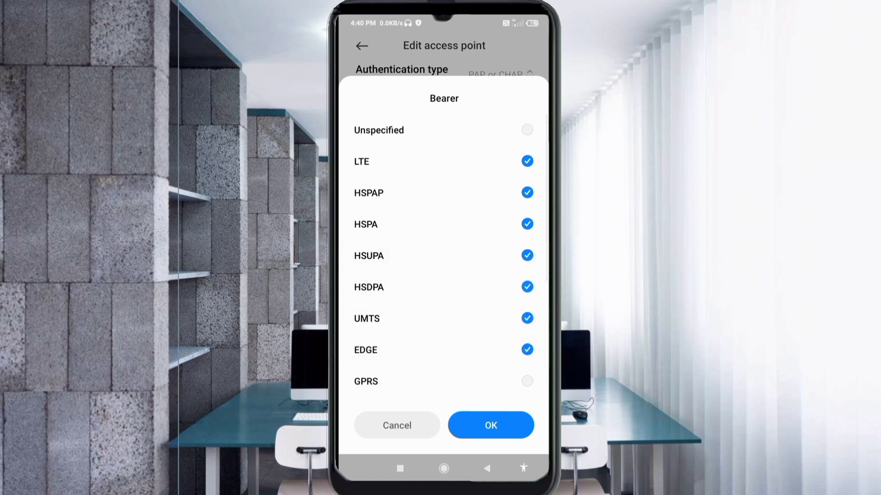
scroll(down, 3)
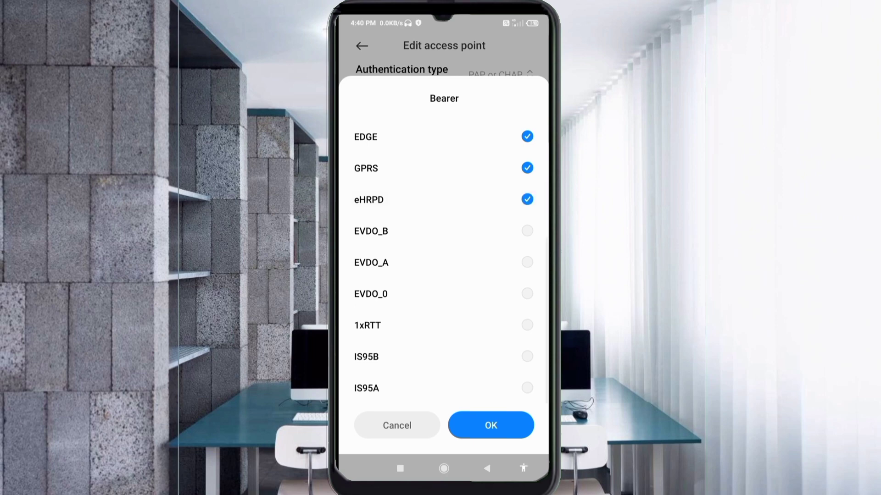
click(526, 230)
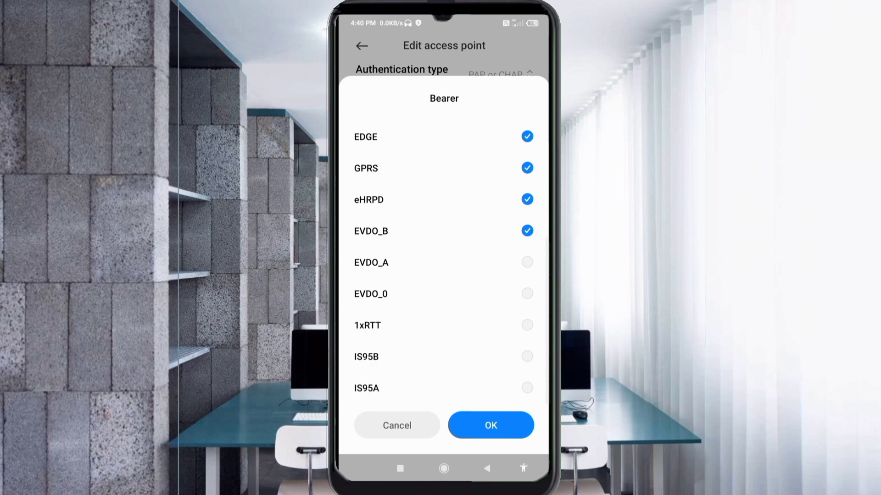
click(527, 262)
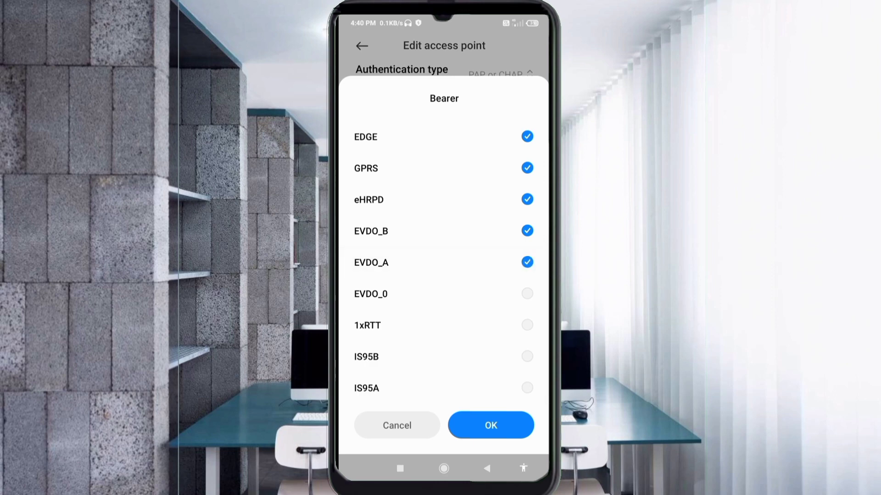
click(527, 294)
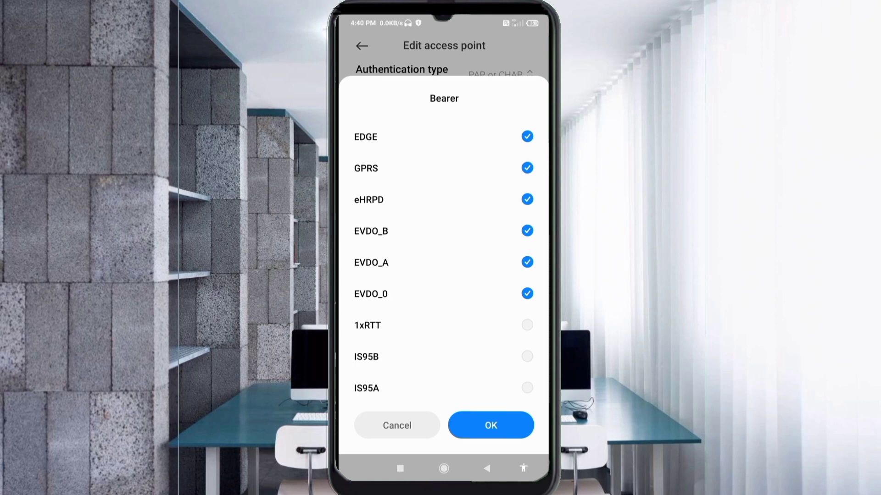
click(526, 325)
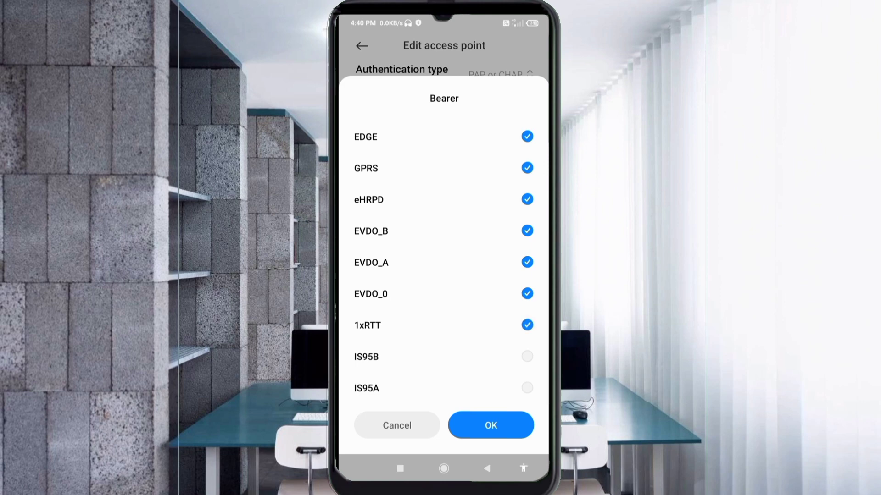
click(527, 356)
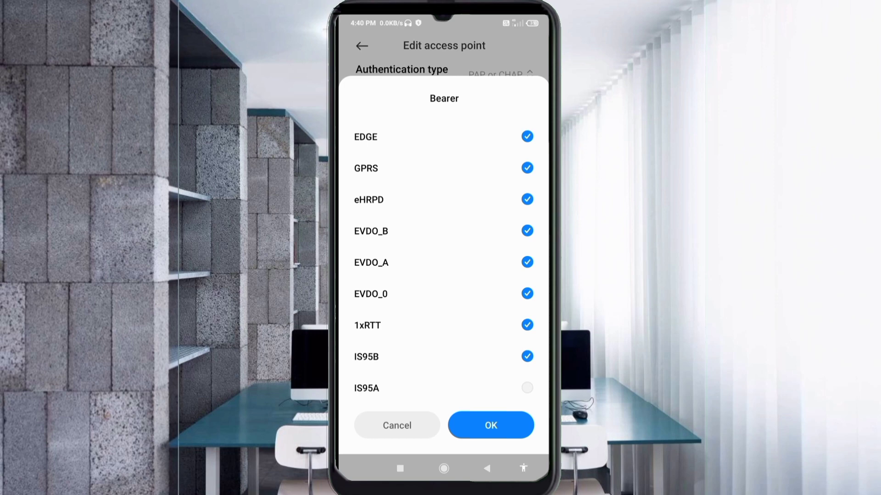
click(526, 388)
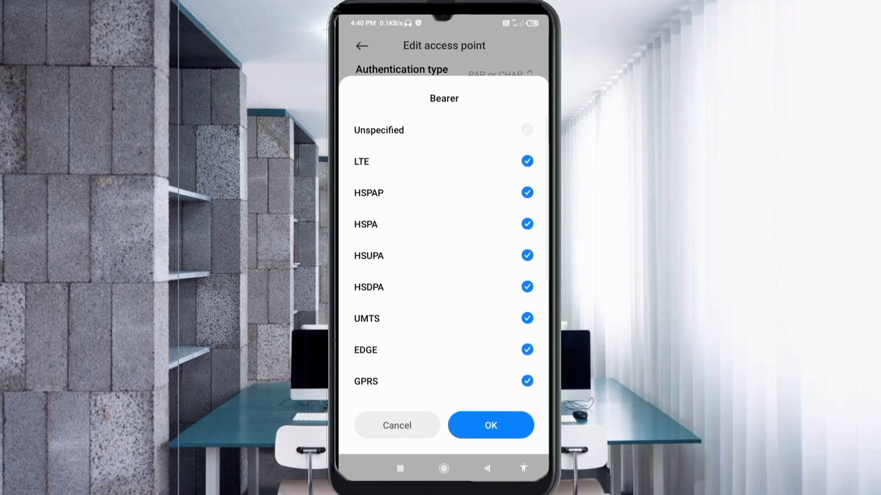
click(490, 425)
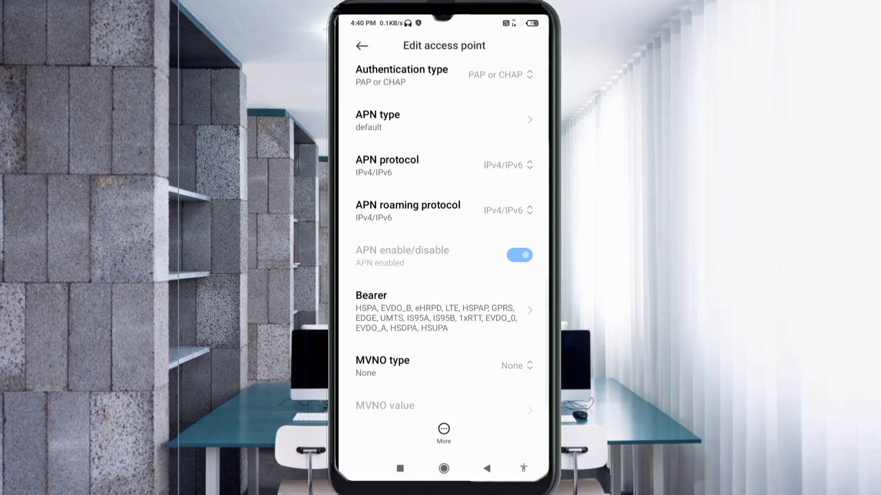
- Save 5ginternet via More > Save and select it as the active APN instead of Internet
scroll(down, 3)
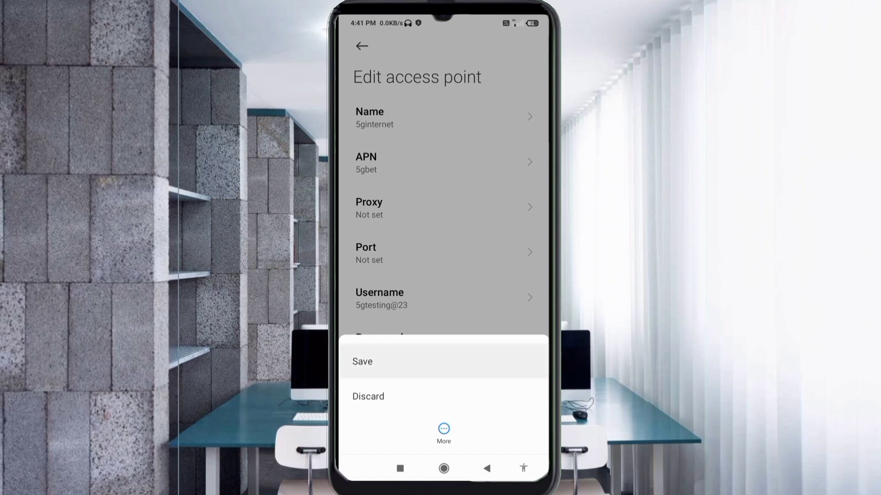
click(362, 361)
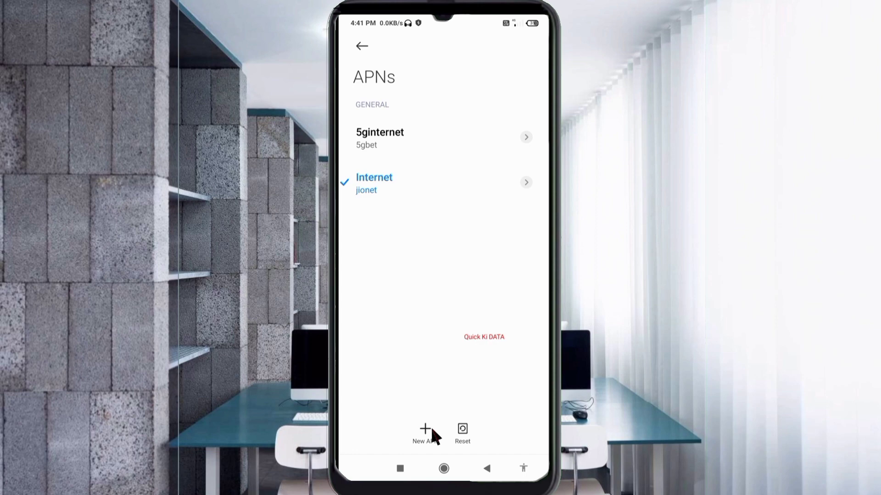
mouse_move(434, 398)
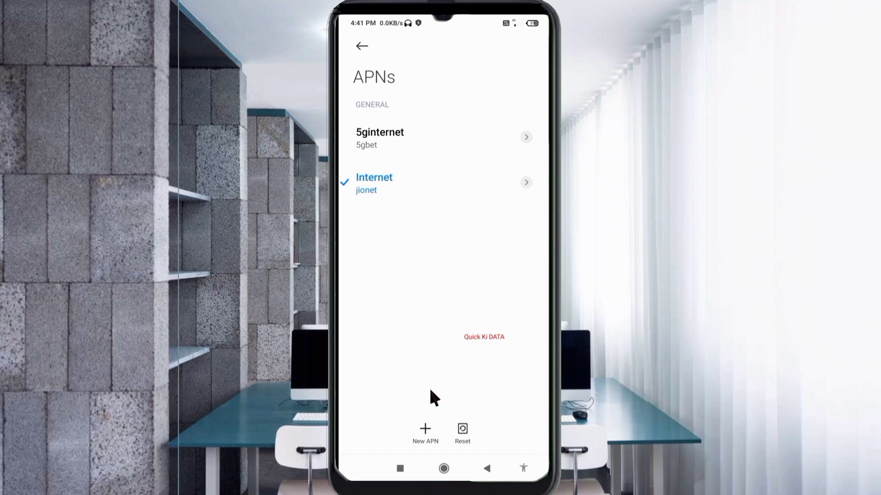
mouse_move(370, 125)
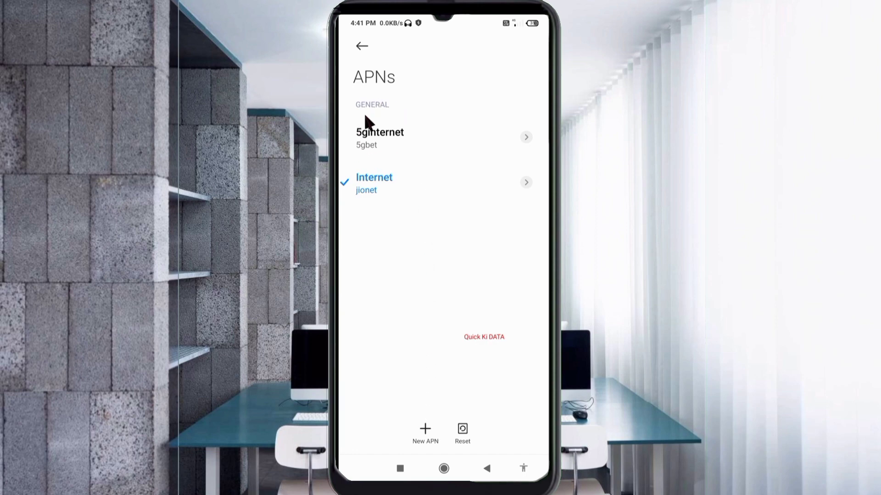
mouse_move(375, 163)
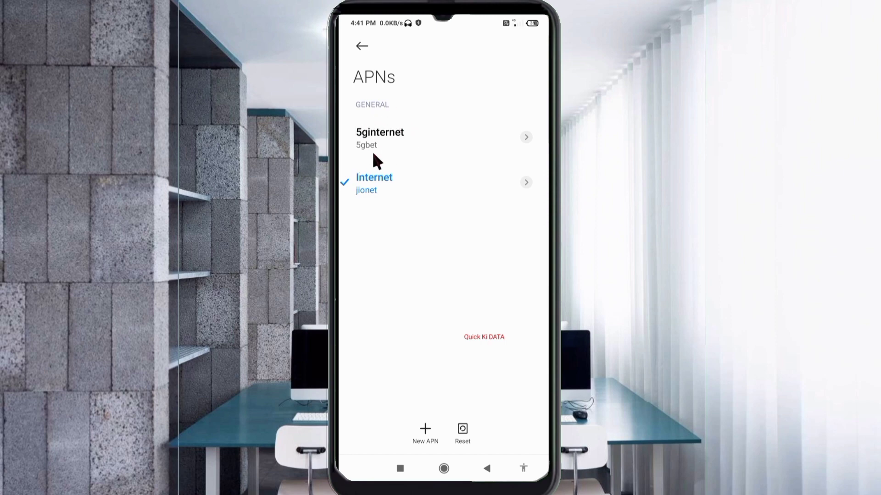
click(380, 138)
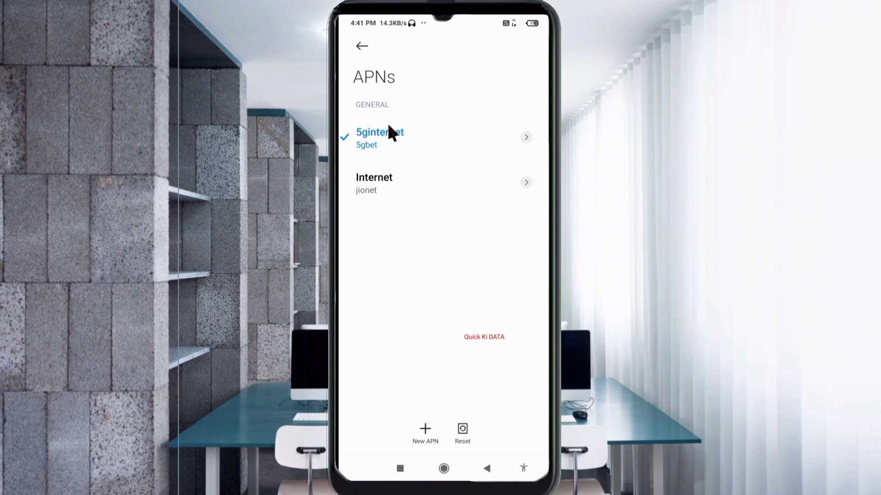
mouse_move(491, 347)
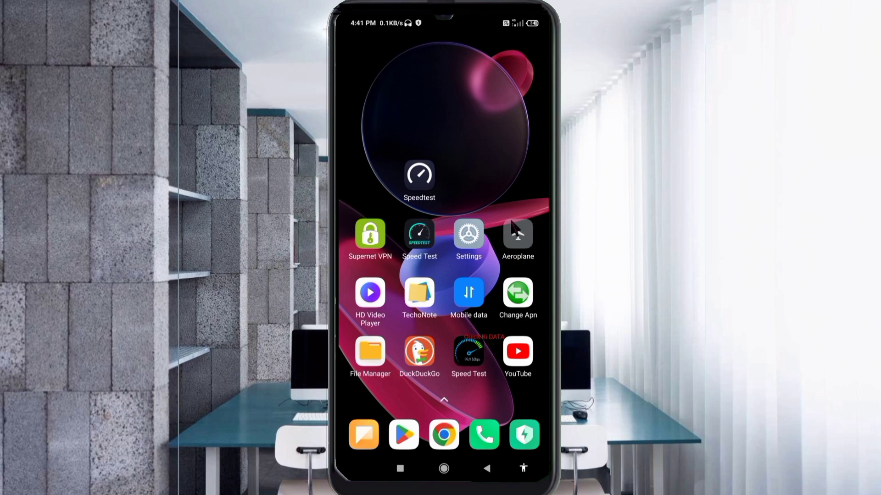
- Toggle aeroplane mode on and off from the home screen, then launch Speedtest
click(517, 233)
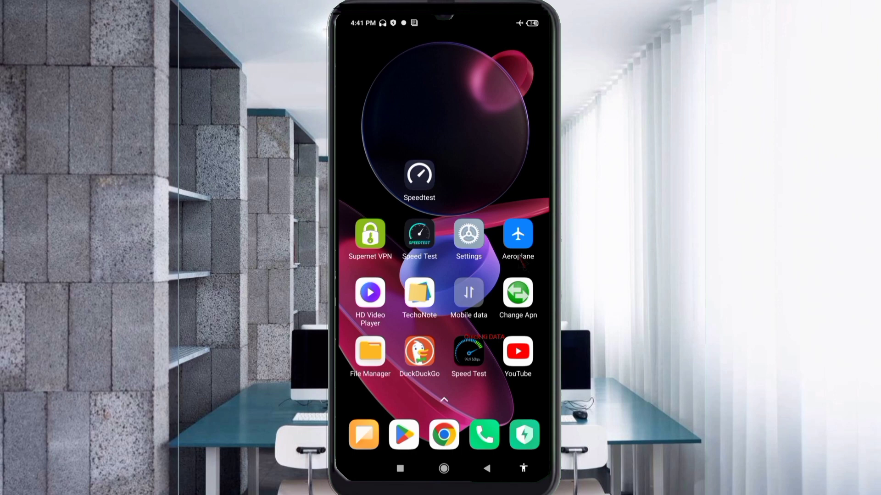
click(517, 233)
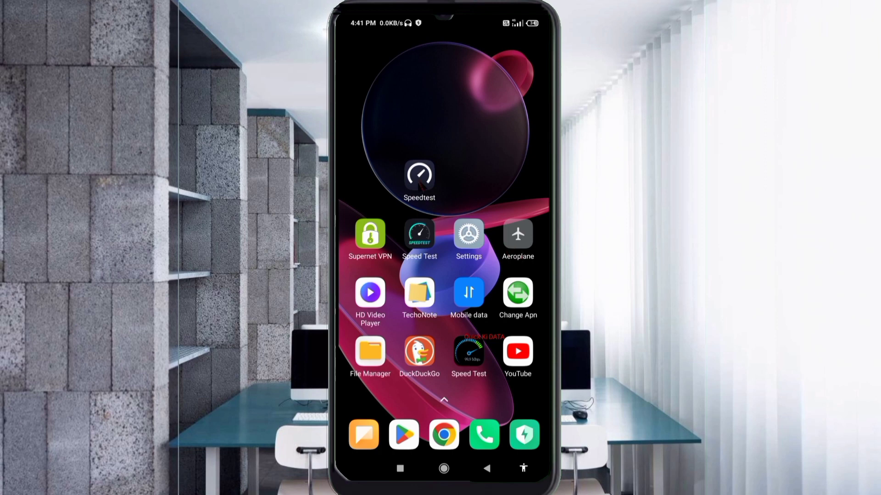
click(419, 177)
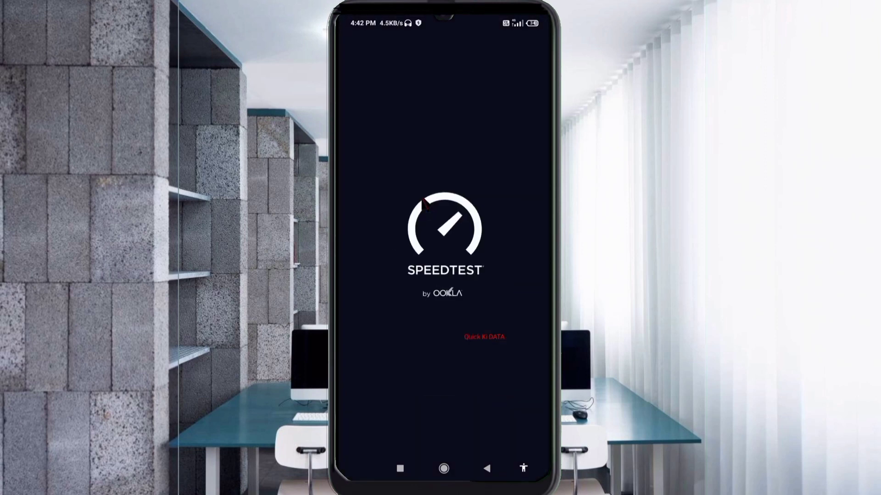